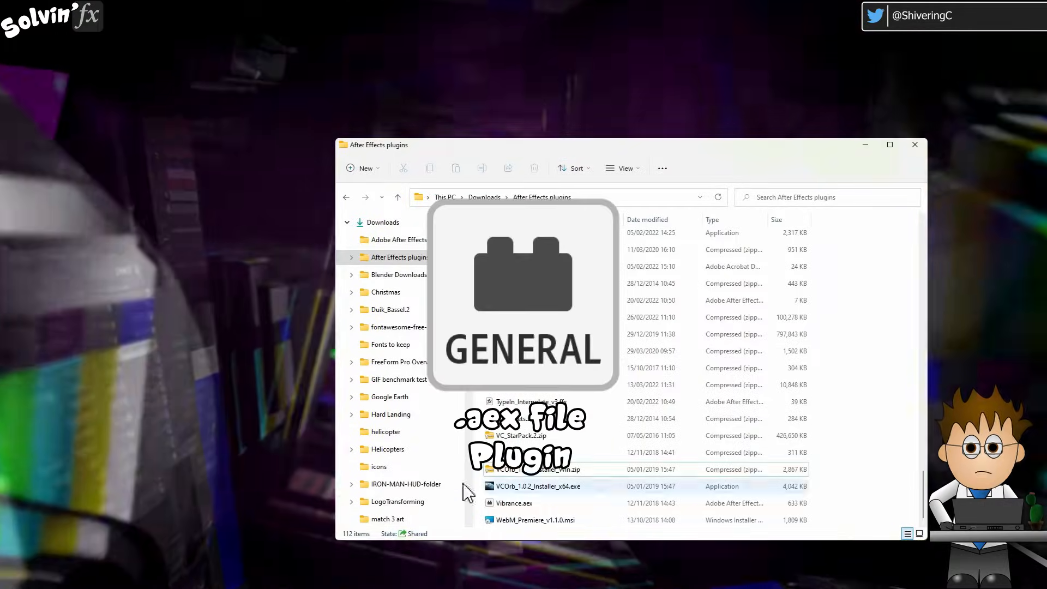
Step: Select Vibrance.aex in the Downloads\After Effects plugins folder
left_click(535, 519)
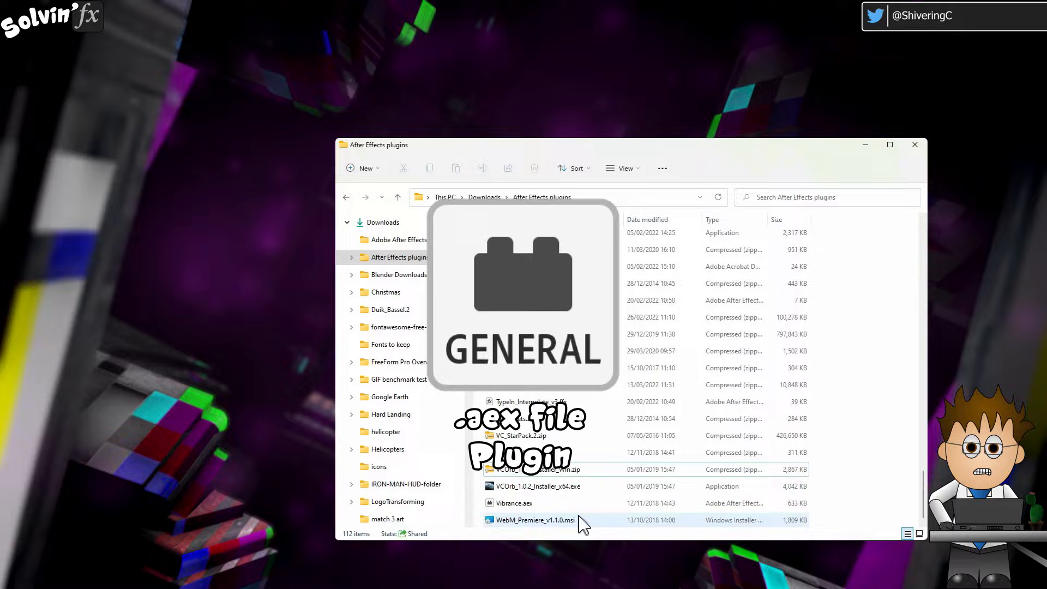
left_click(513, 503)
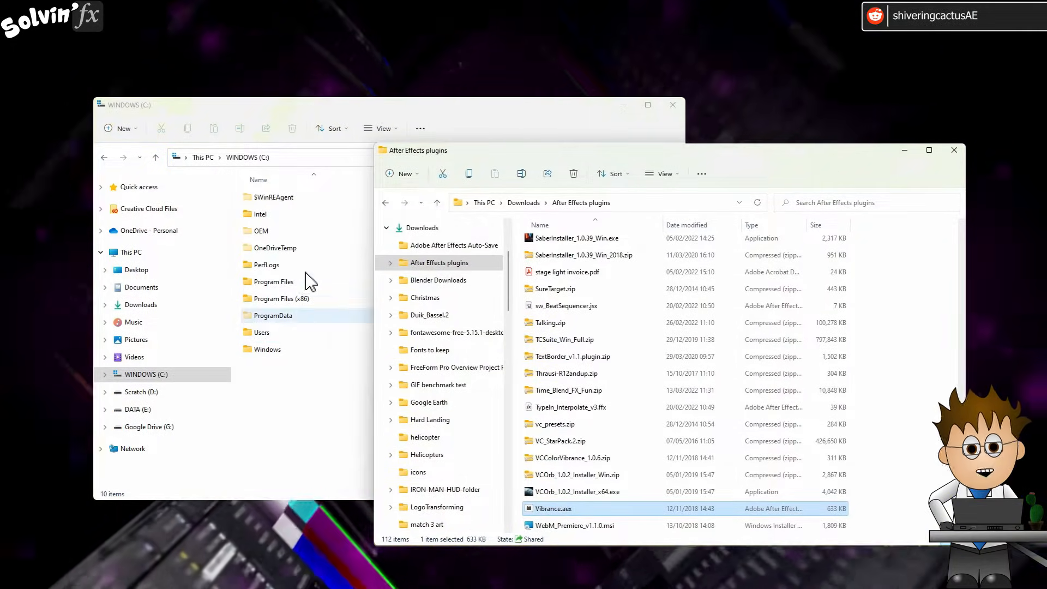
Step: Navigate Program Files > Adobe > Adobe After Effects 2022 > Support Files > Plug-ins
double_click(272, 281)
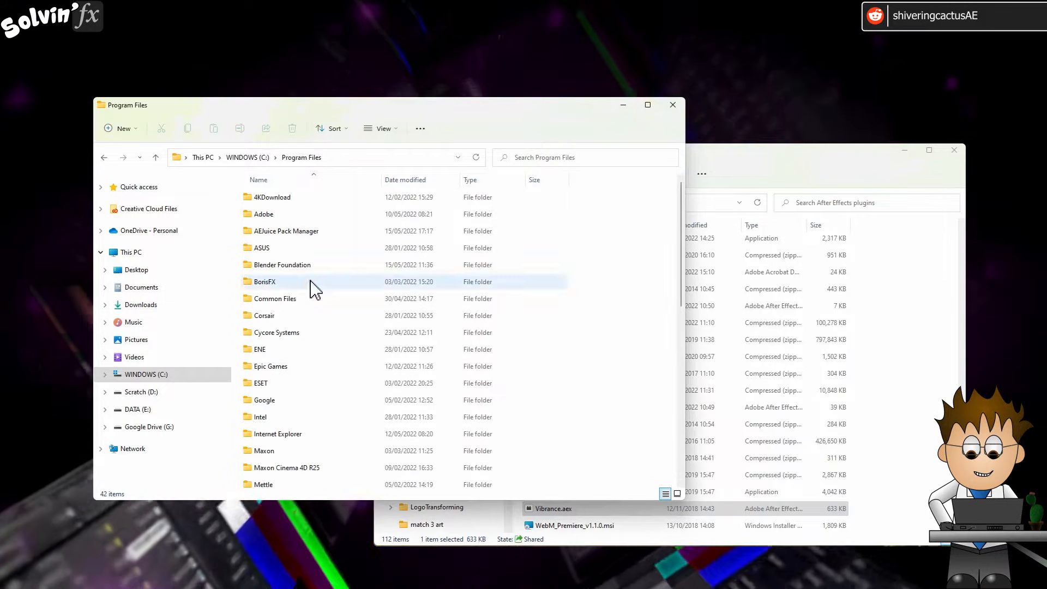
double_click(261, 214)
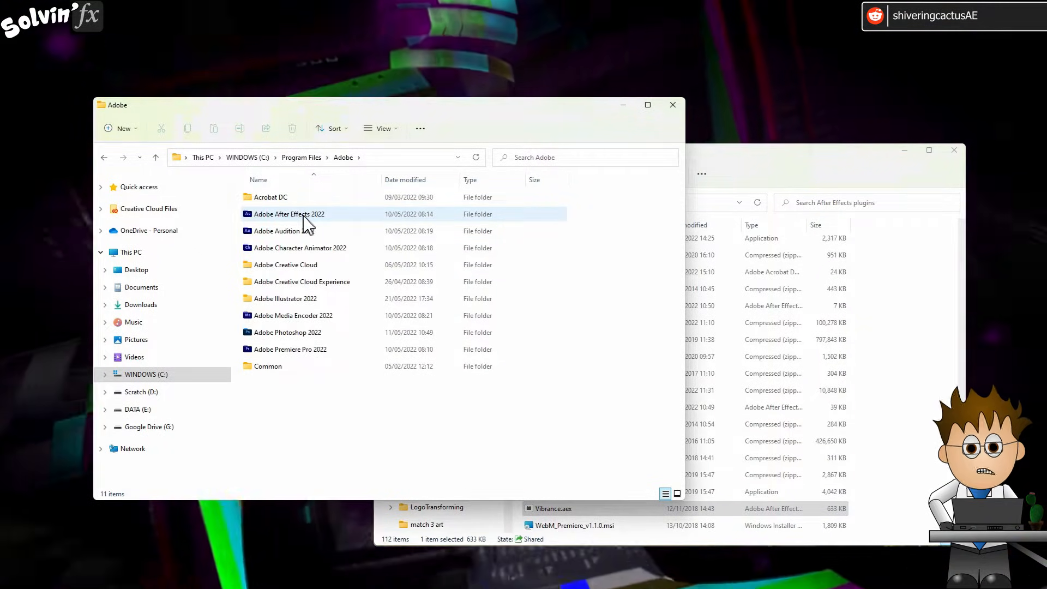
mouse_move(327, 223)
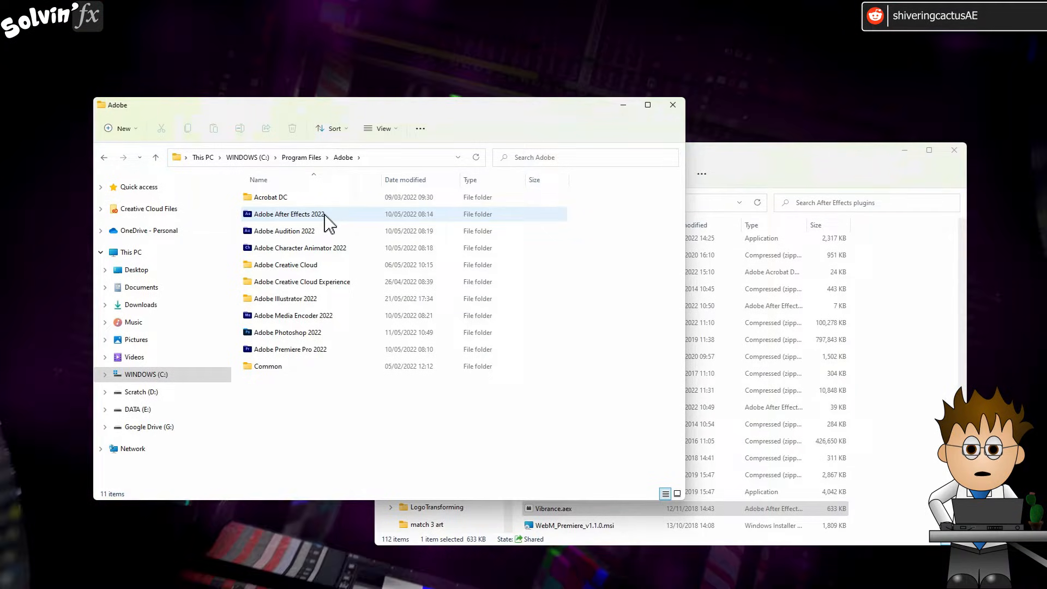
double_click(288, 214)
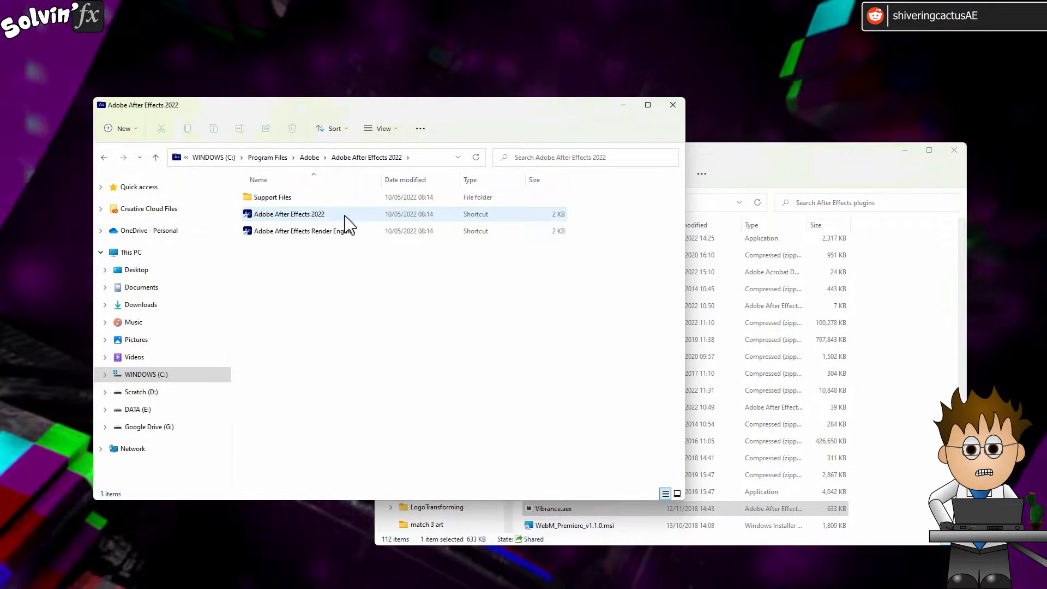
left_click(273, 197)
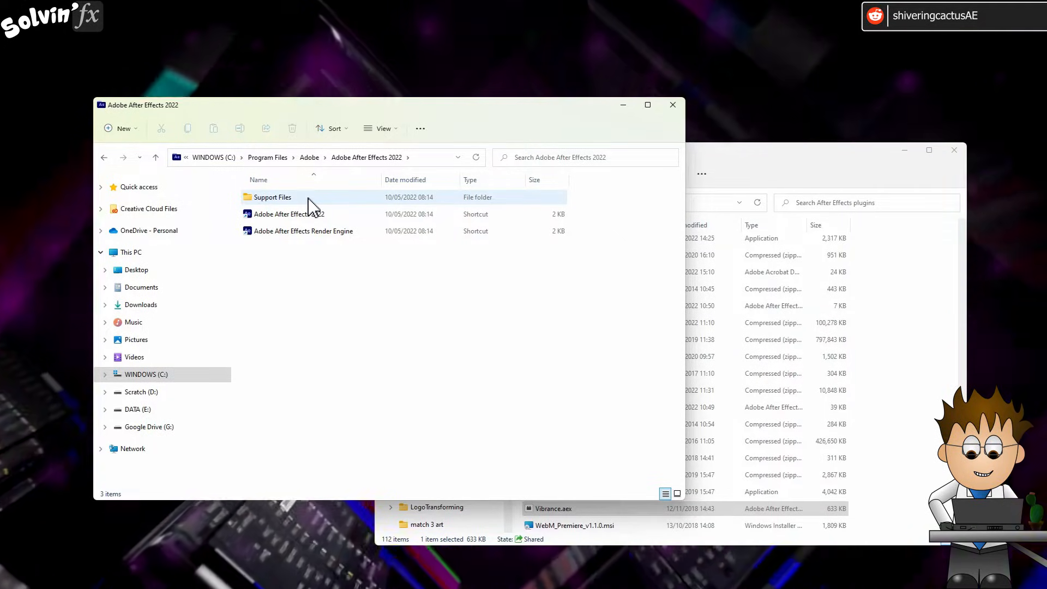
double_click(272, 196)
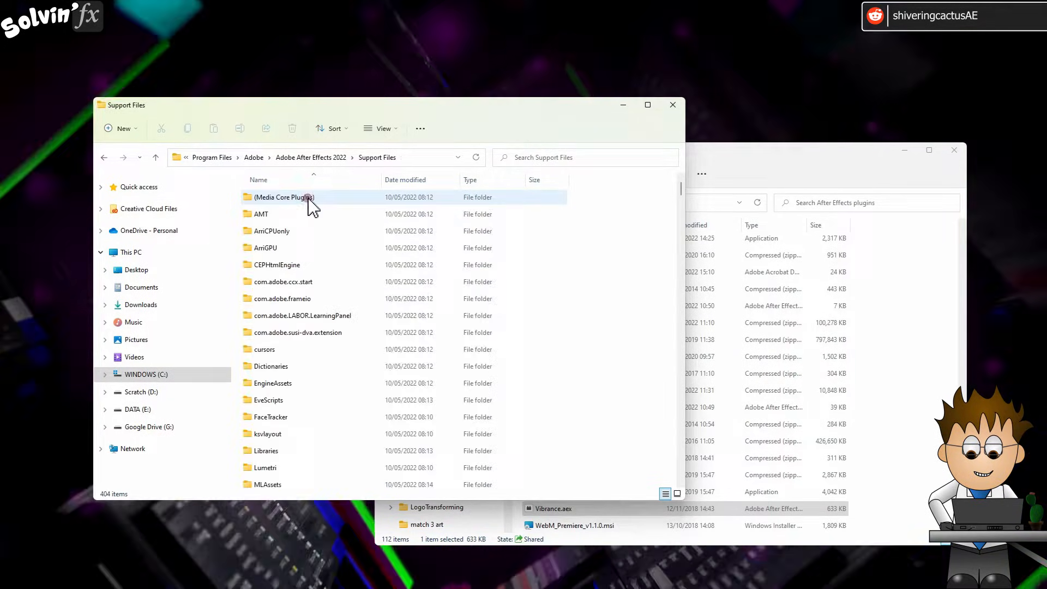
scroll("down", 3)
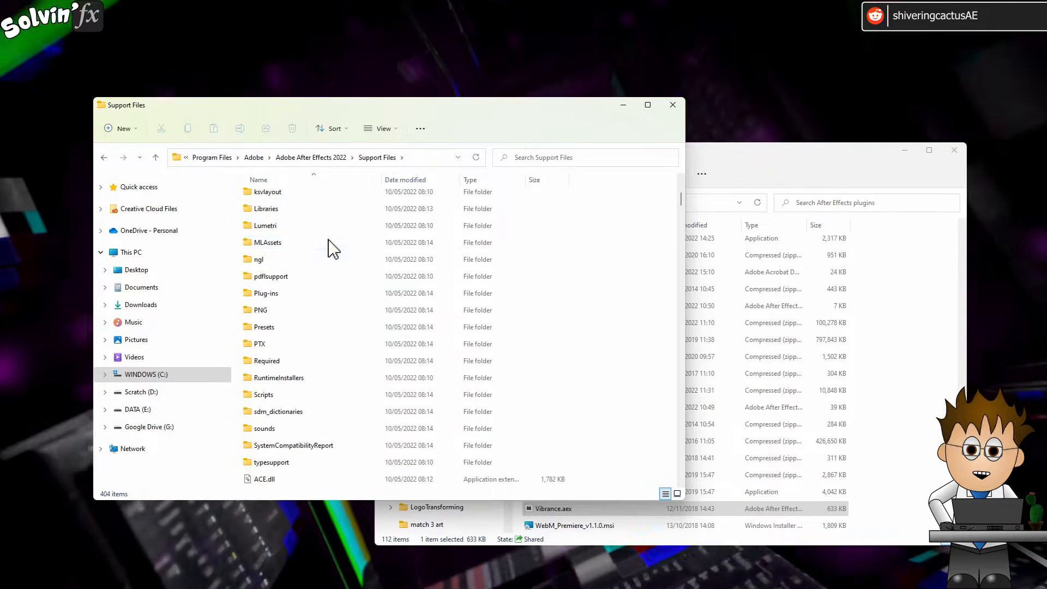
double_click(264, 292)
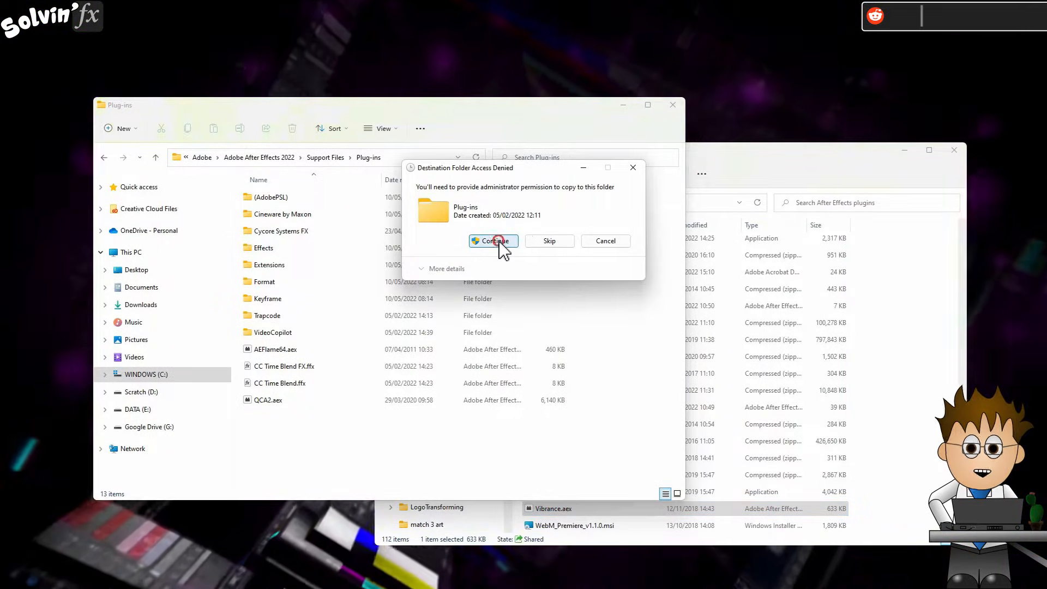
Step: Continue past the Destination Folder Access Denied prompt so Vibrance.aex lands in Plug-ins
left_click(493, 240)
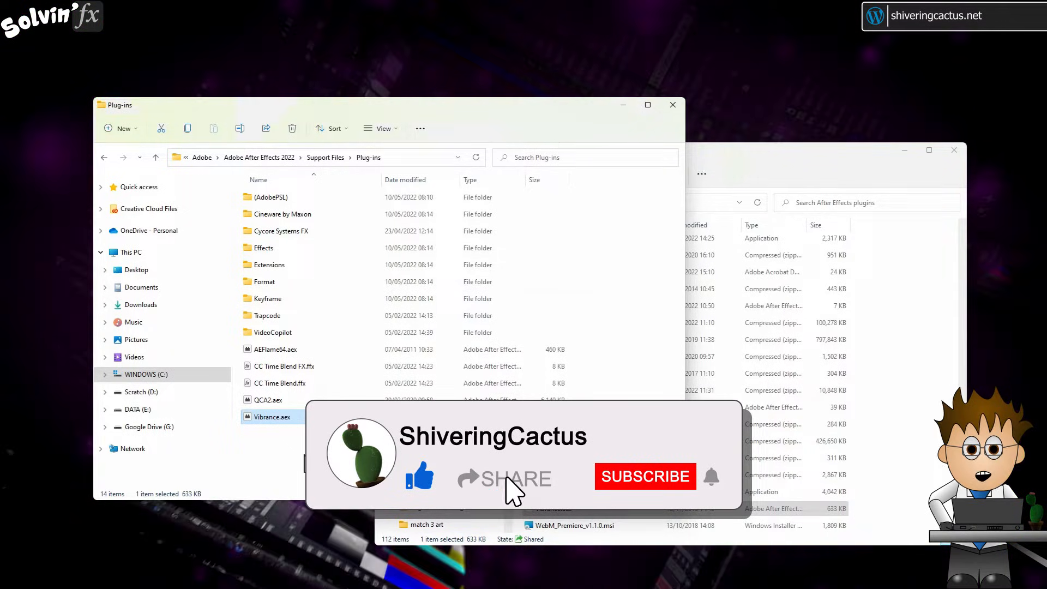
left_click(644, 476)
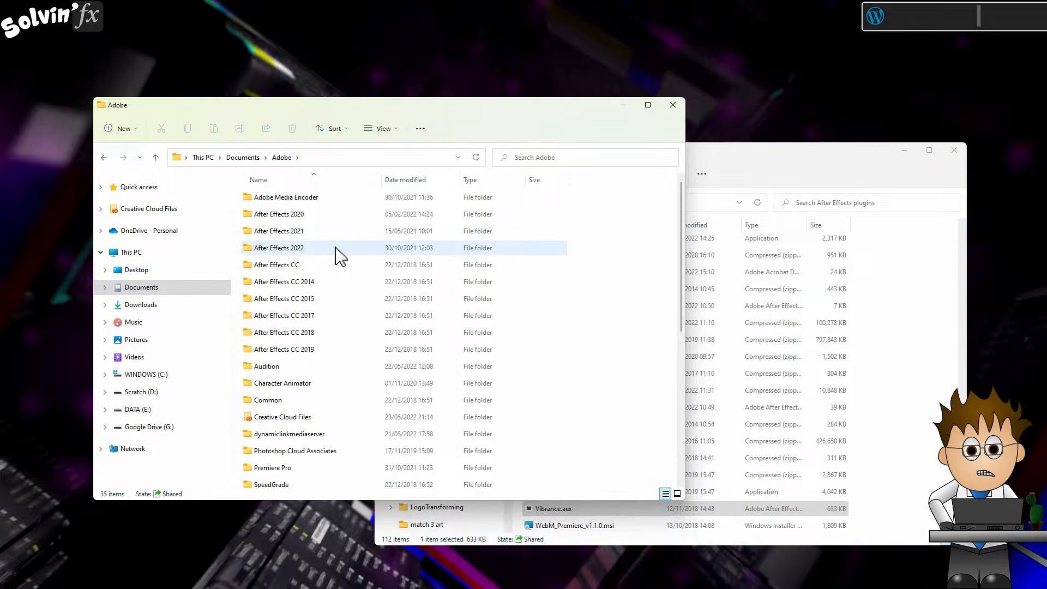
Step: Navigate Documents > Adobe > After Effects 2022 > User Presets
double_click(278, 248)
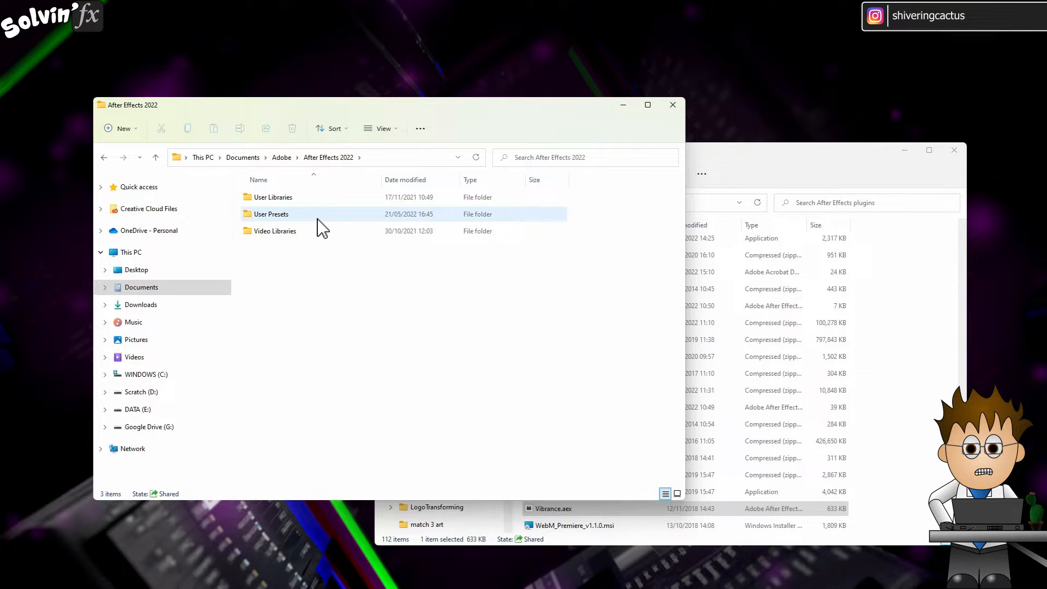
double_click(272, 214)
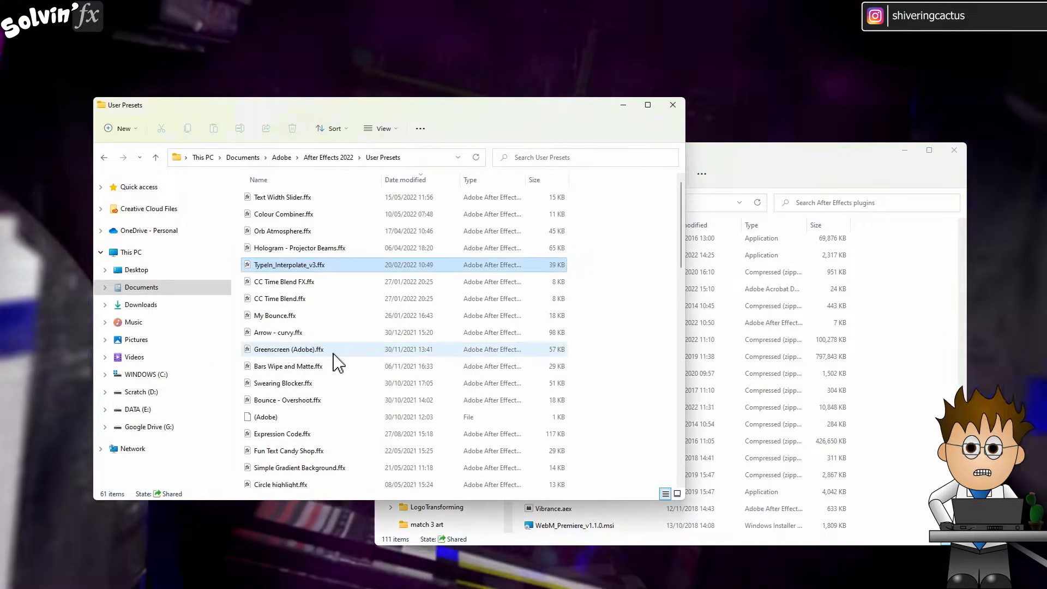
left_click(289, 264)
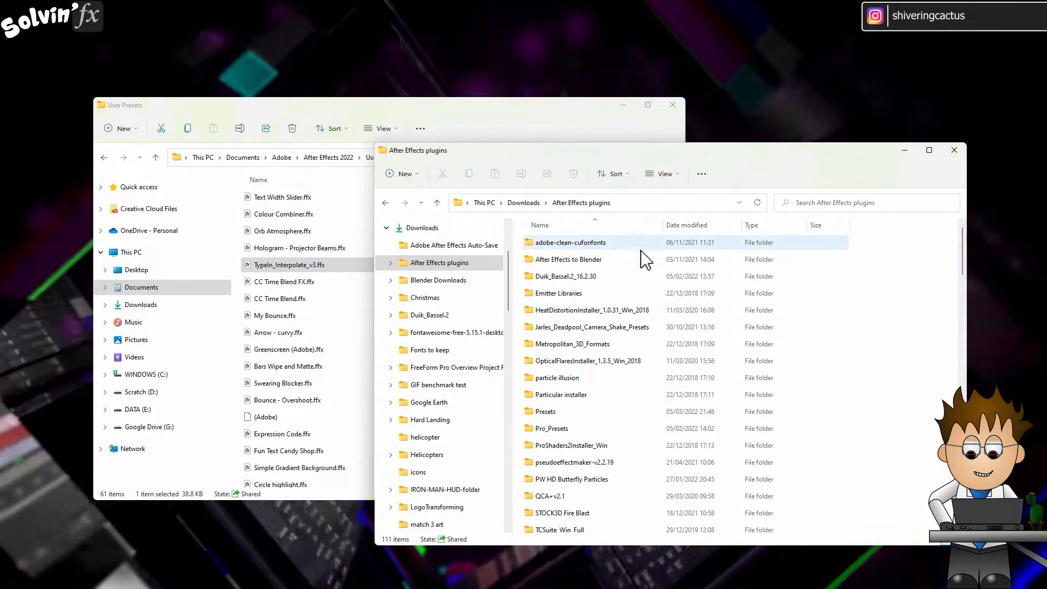
Step: Focus the Downloads plugins window and scroll its file list while After Effects launches
left_click(590, 327)
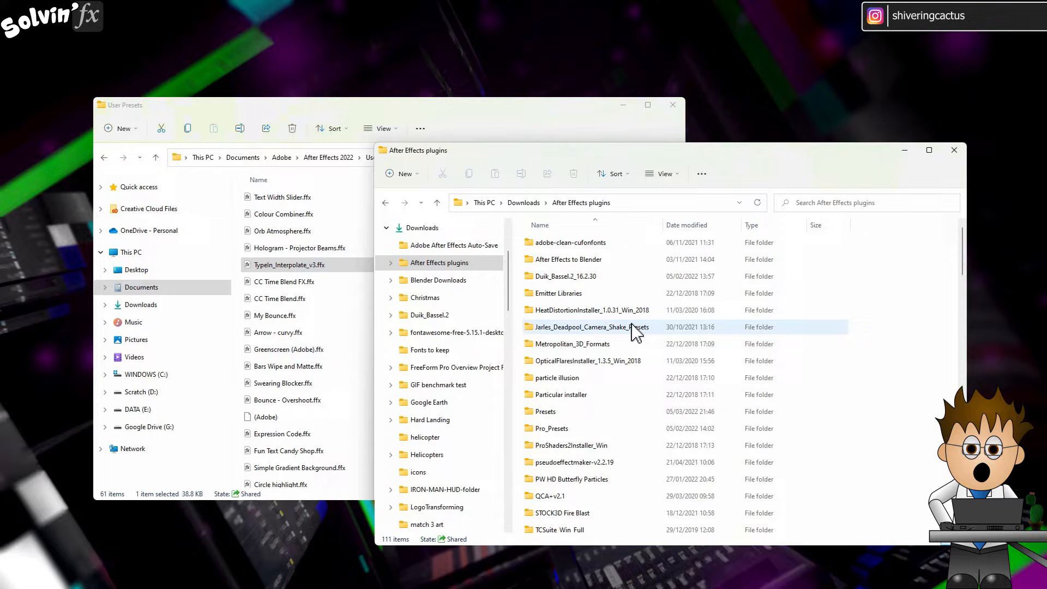
scroll("down", 3)
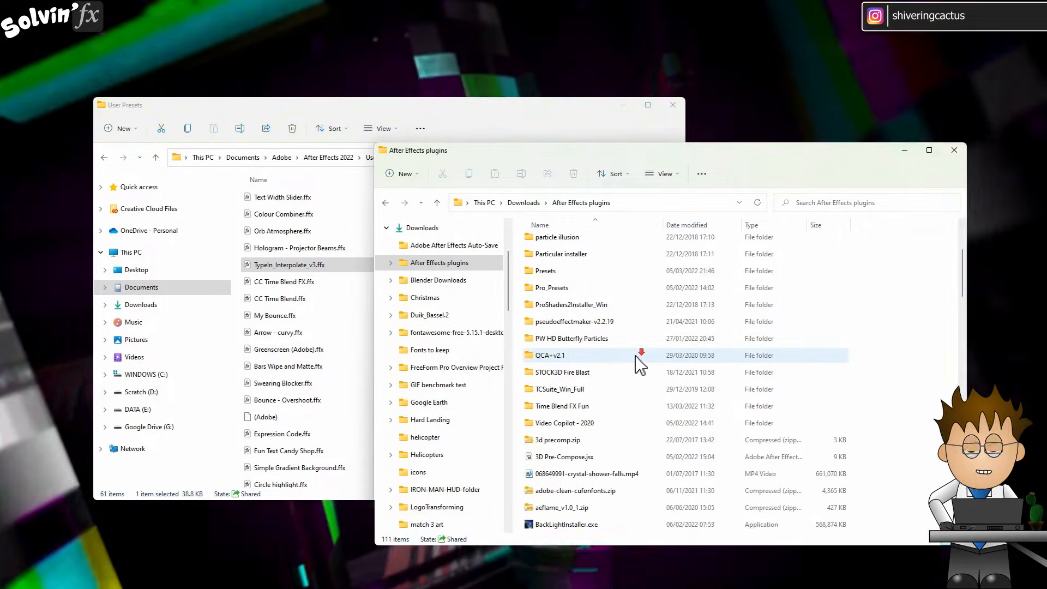
scroll("down", 3)
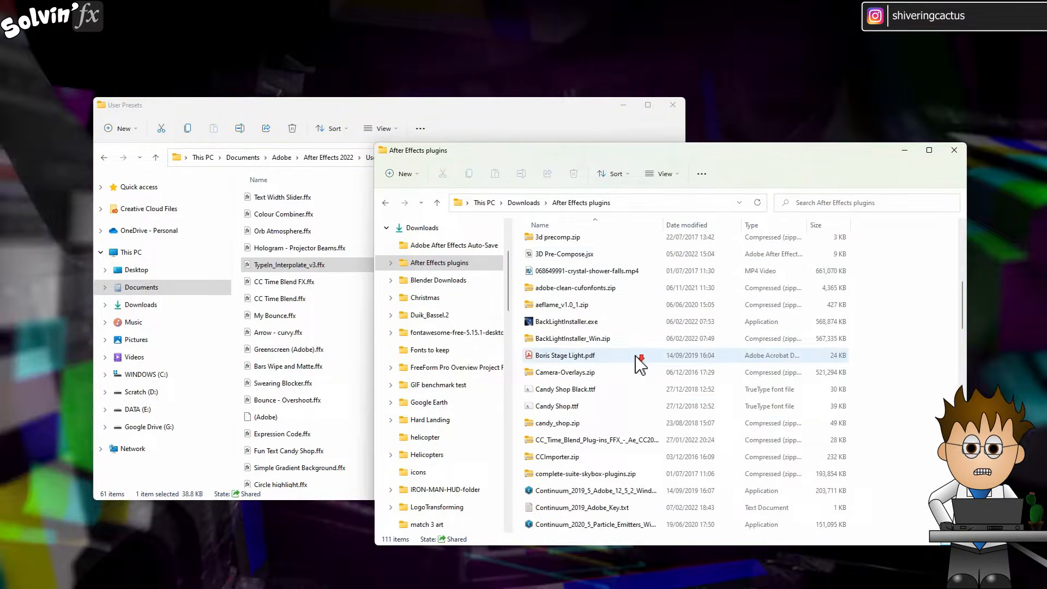
scroll("down", 3)
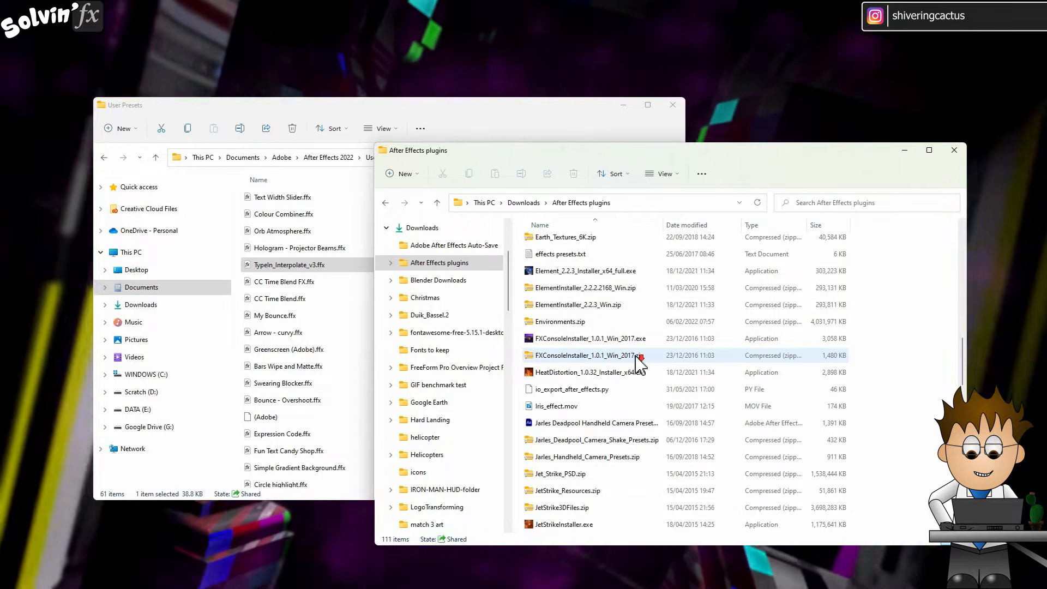
scroll("down", 3)
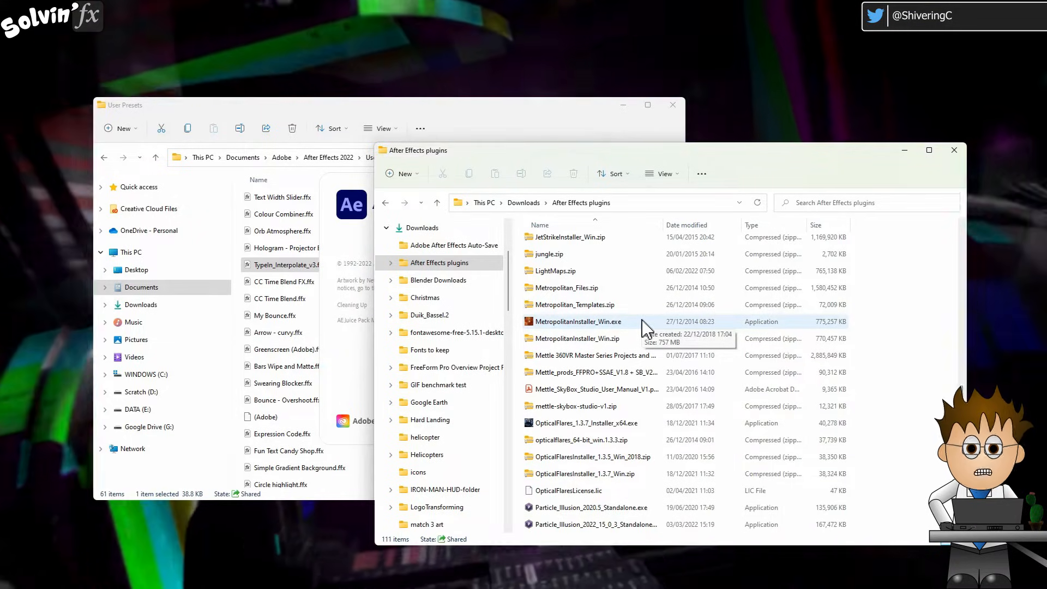
scroll("down", 3)
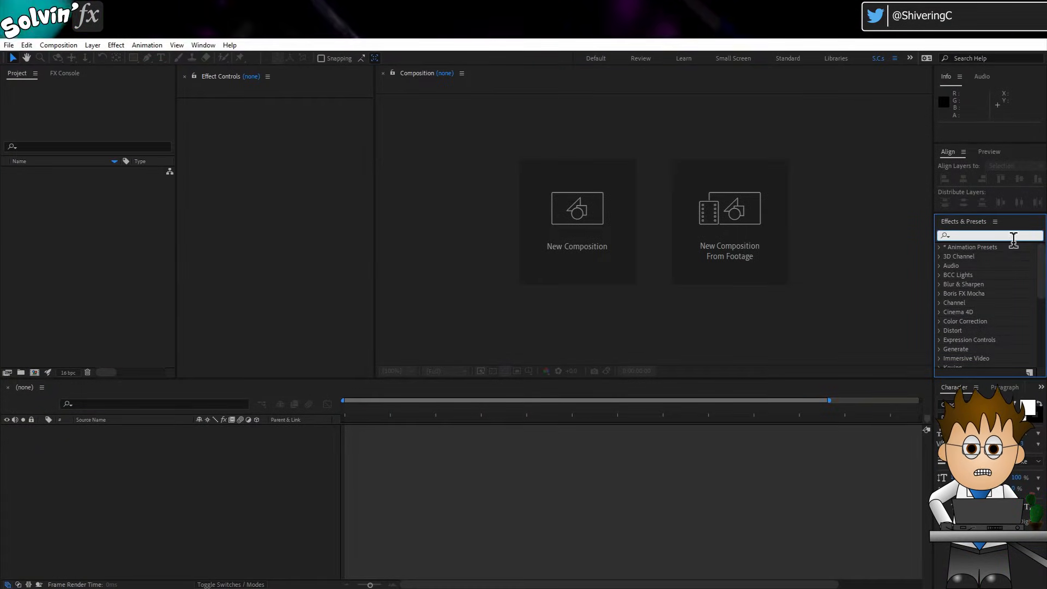
Step: Search Effects & Presets for "vibr" to list Vibrance under Color Correction
type("vibr")
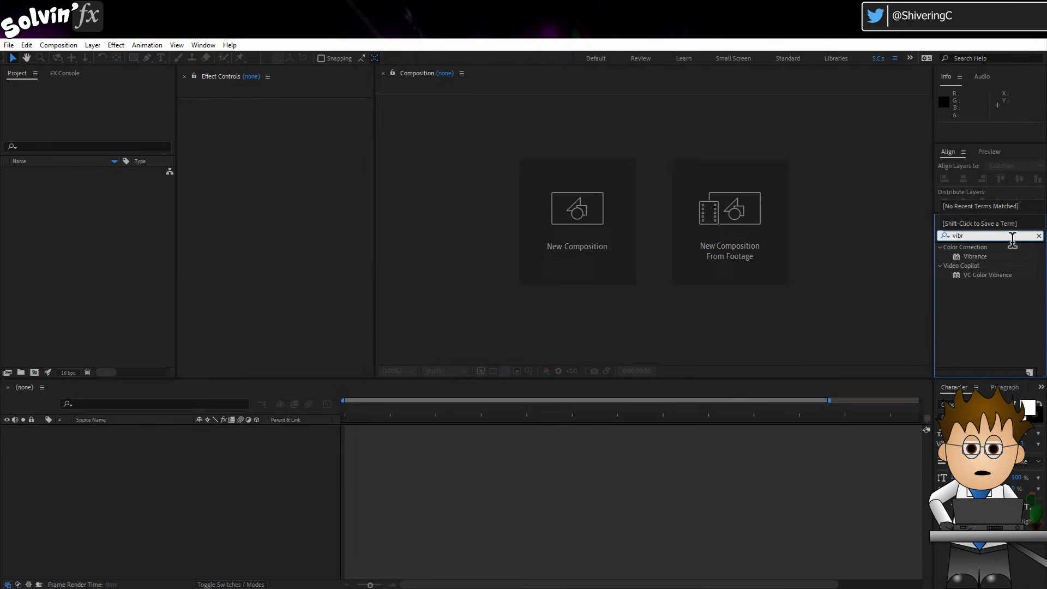